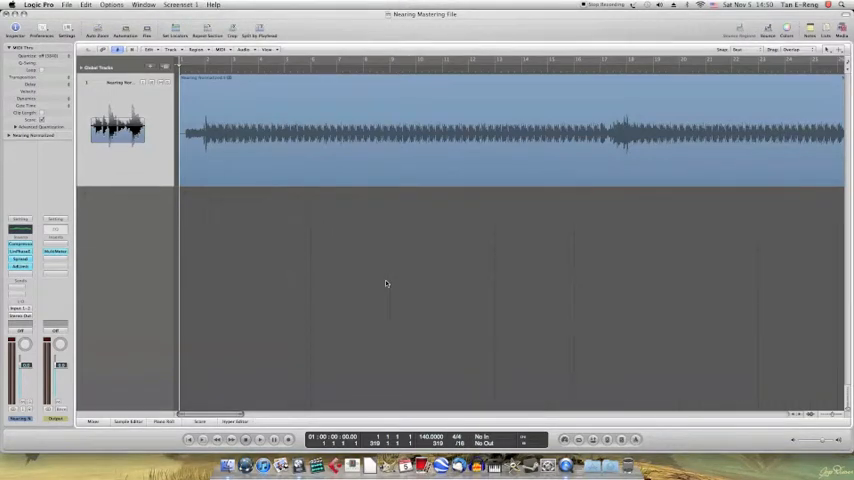
pyautogui.moveTo(351, 276)
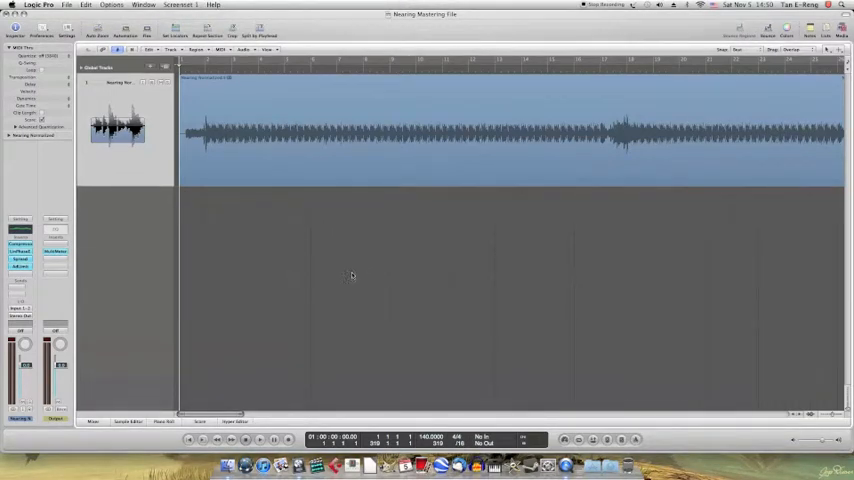
pyautogui.moveTo(298, 266)
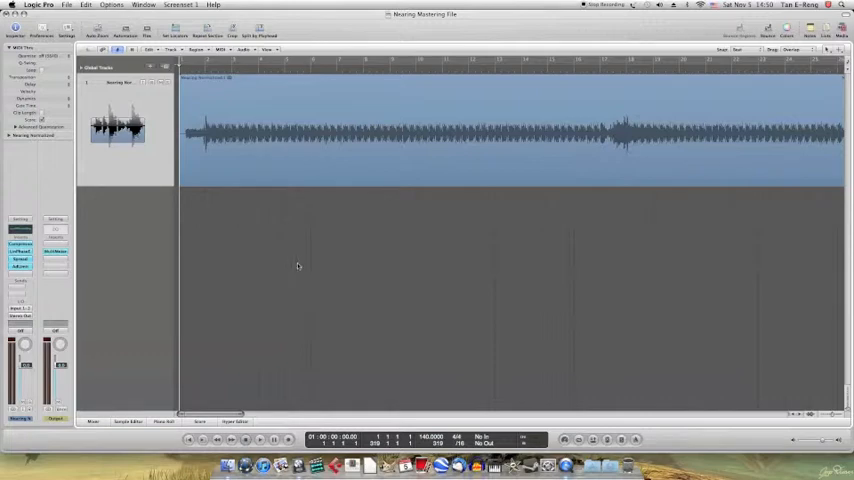
pyautogui.moveTo(228, 263)
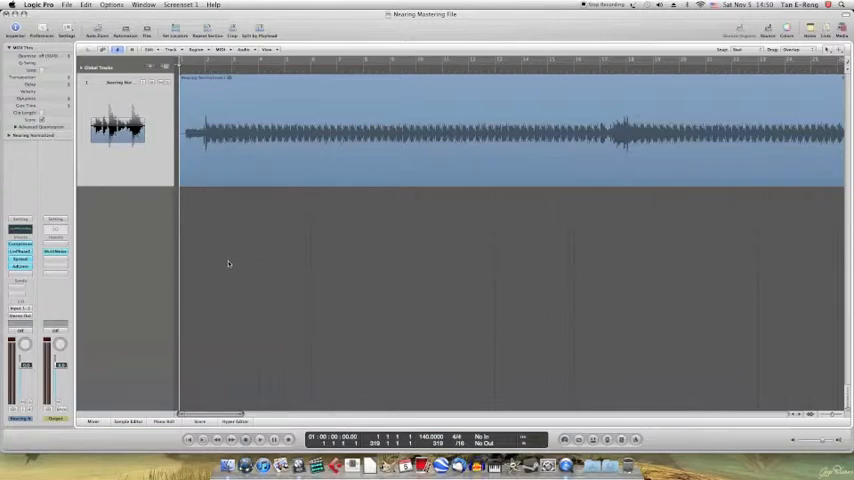
pyautogui.moveTo(149, 248)
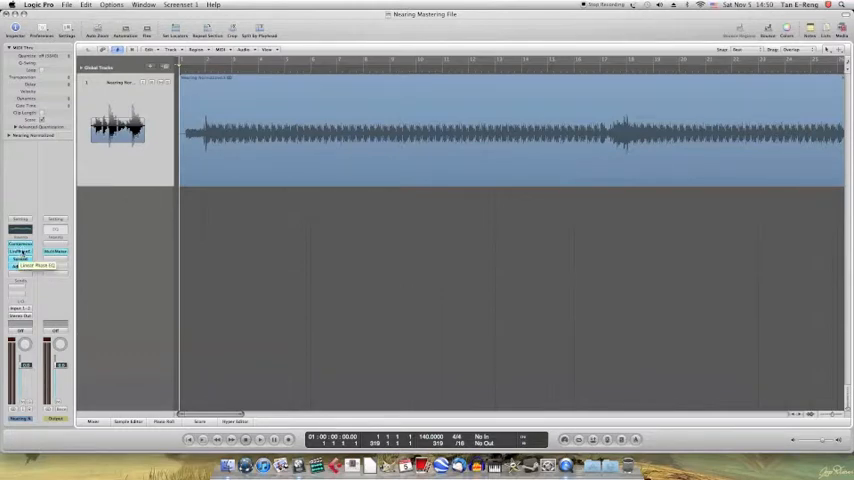
# - Drag the Linear Phase EQ onto the Compressor slot to swap their insert positions
pyautogui.click(20, 260)
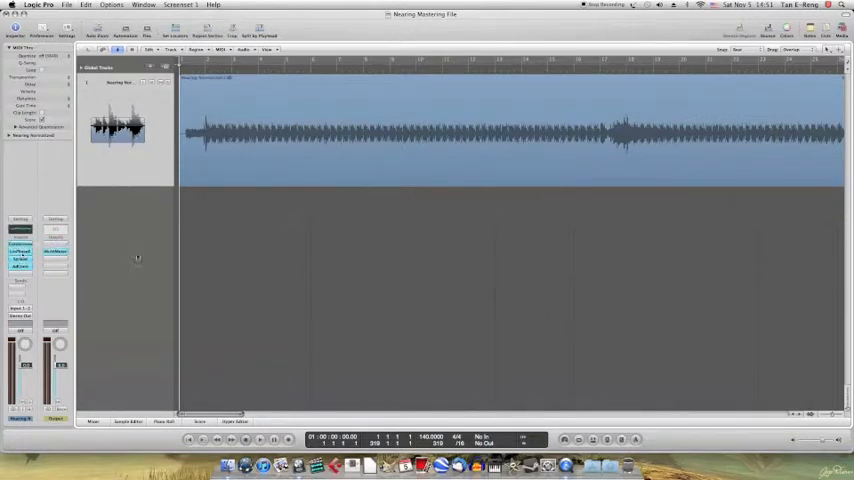
pyautogui.moveTo(433, 267)
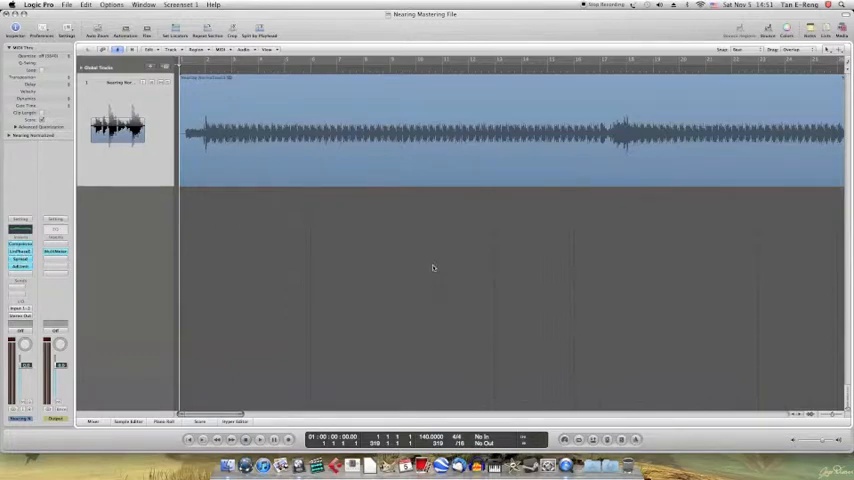